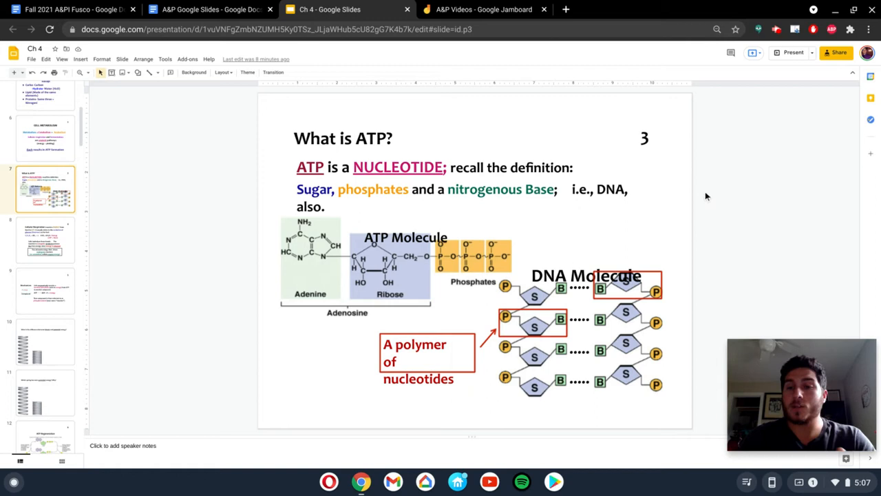
mouse_move(710, 192)
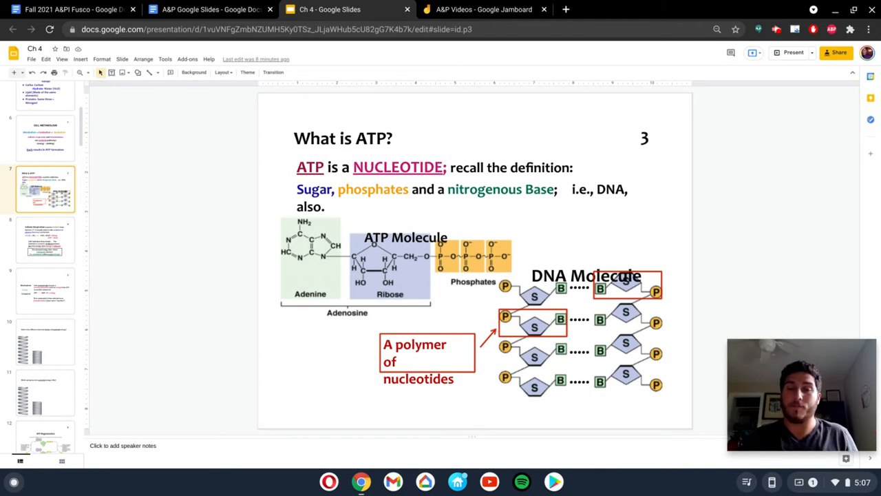
mouse_move(732, 160)
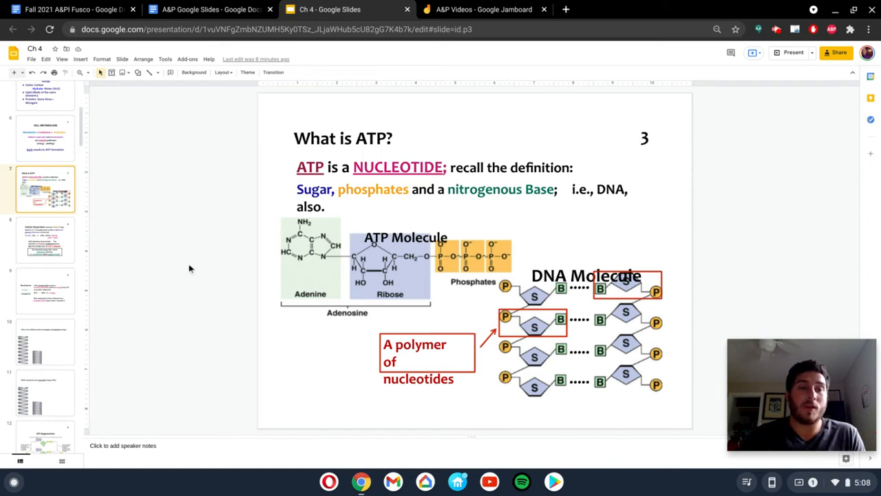
Show slide 4, Cellular Respiration, on glucose oxidation and released energy.
left_click(44, 240)
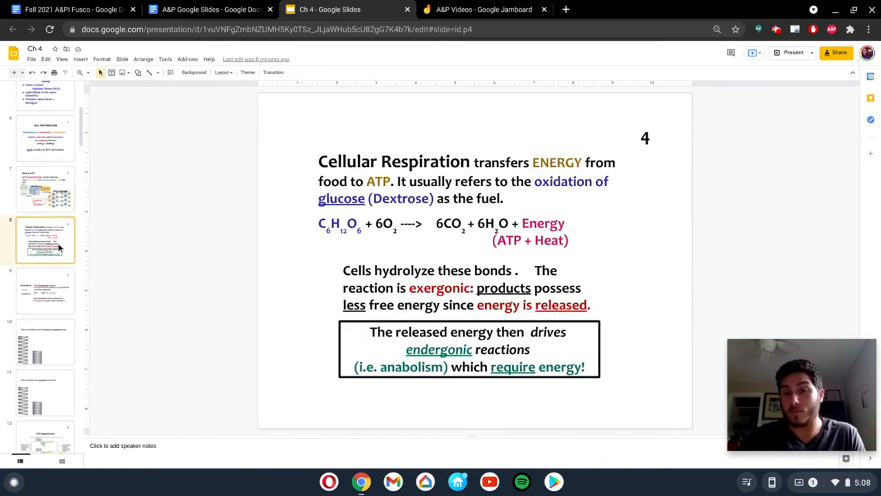
mouse_move(832, 176)
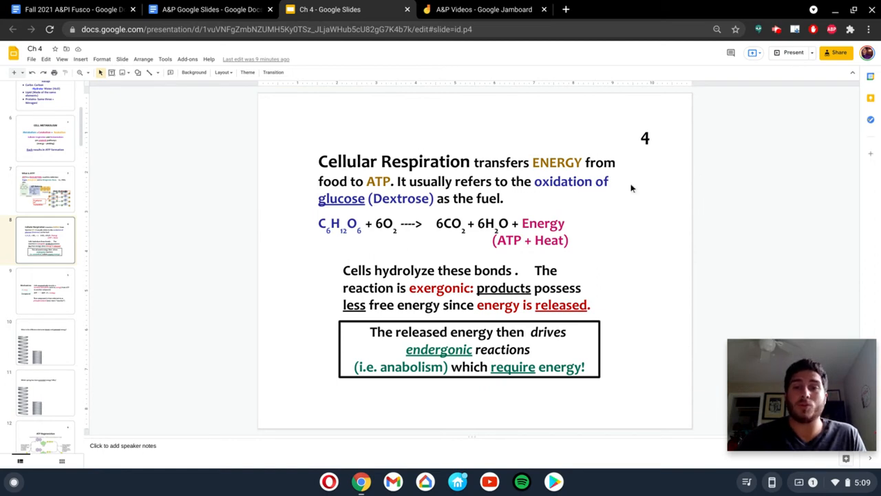
mouse_move(769, 181)
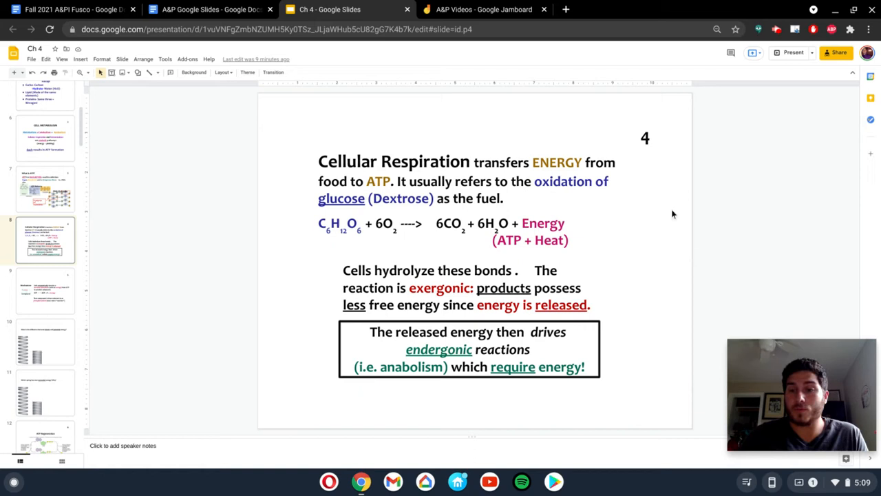
mouse_move(351, 227)
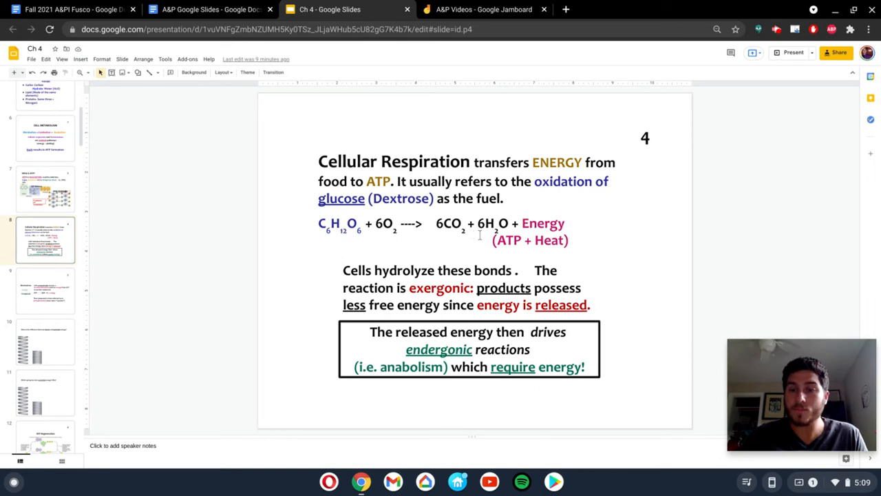
mouse_move(316, 226)
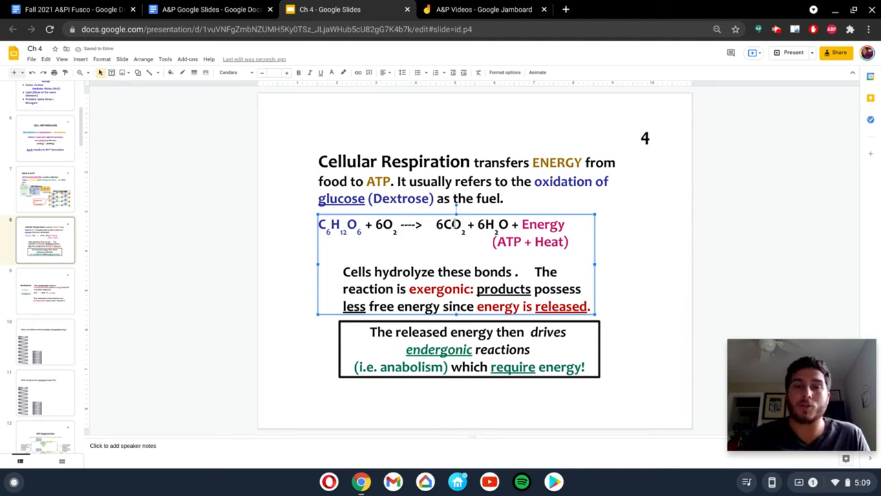
Select 'Energy (ATP + Heat)' in the glucose oxidation equation for emphasis.
double_click(449, 226)
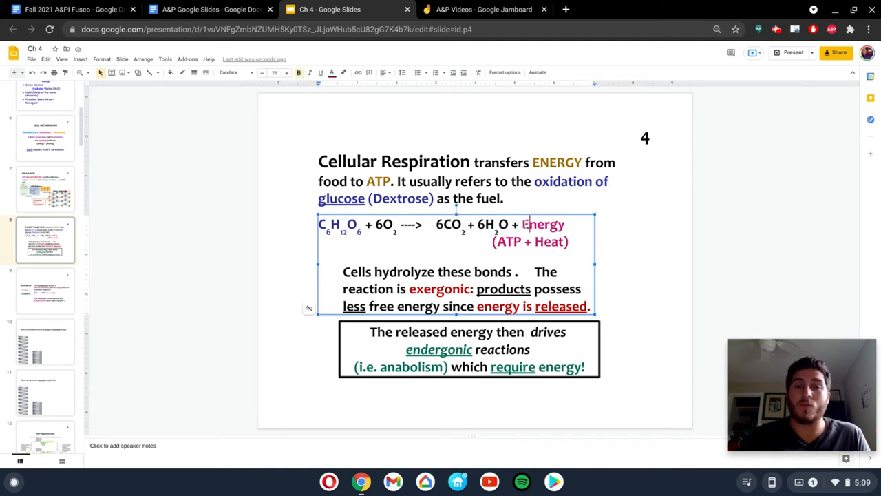
left_click_drag(524, 223, 571, 242)
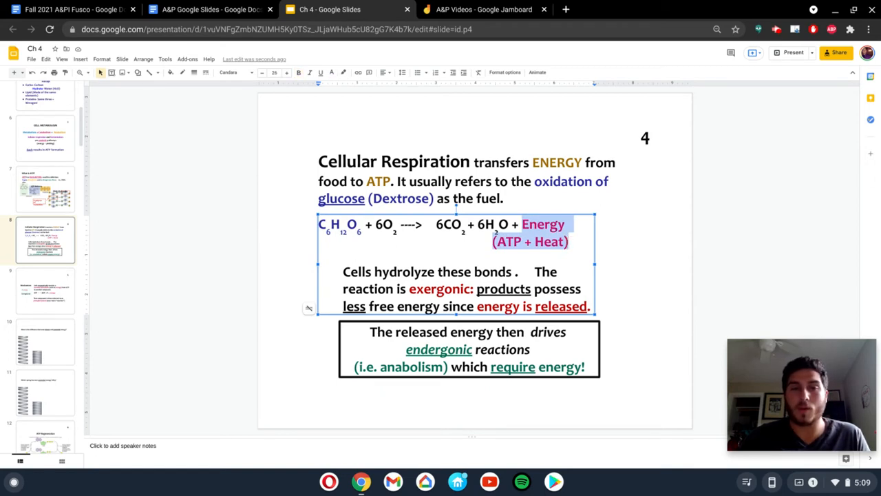
mouse_move(655, 289)
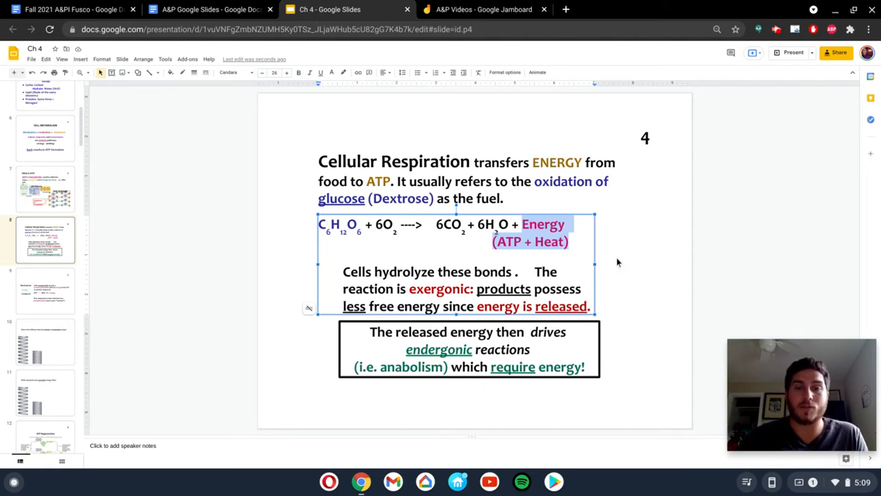
mouse_move(623, 259)
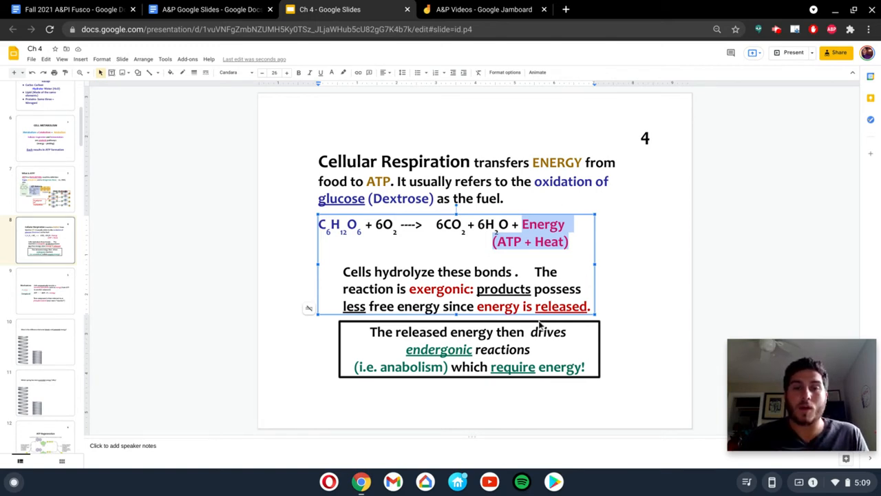
mouse_move(603, 251)
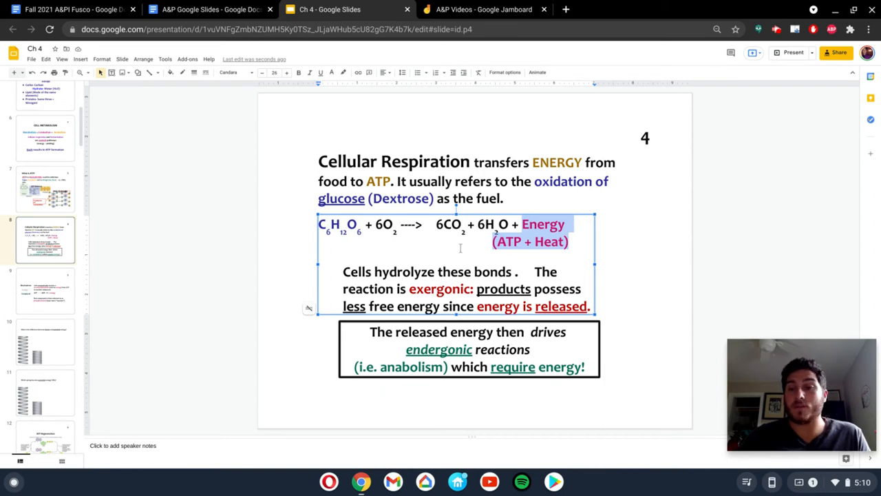
mouse_move(62, 294)
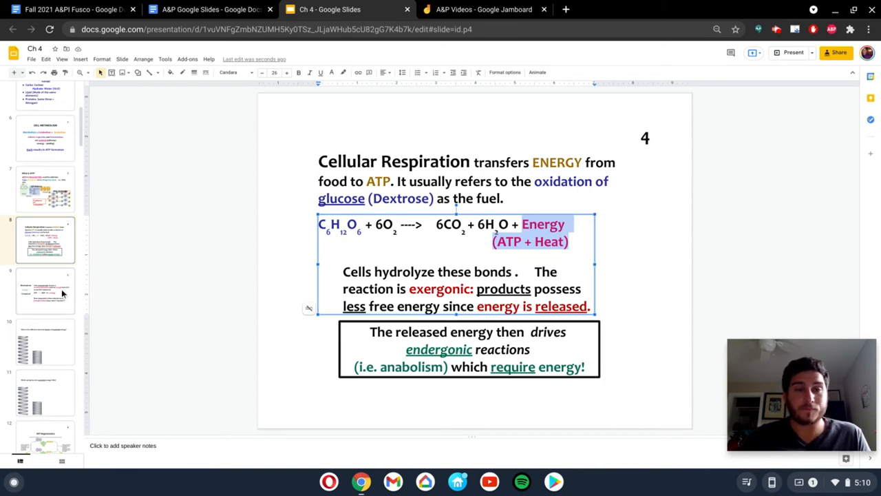
Show the kinetic versus potential energy slide, then move to the A&P Videos Jamboard.
left_click(44, 342)
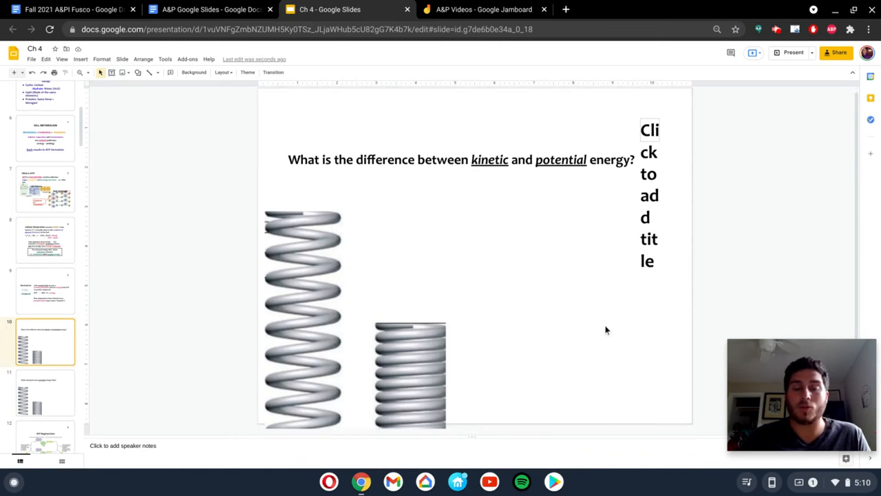
mouse_move(533, 325)
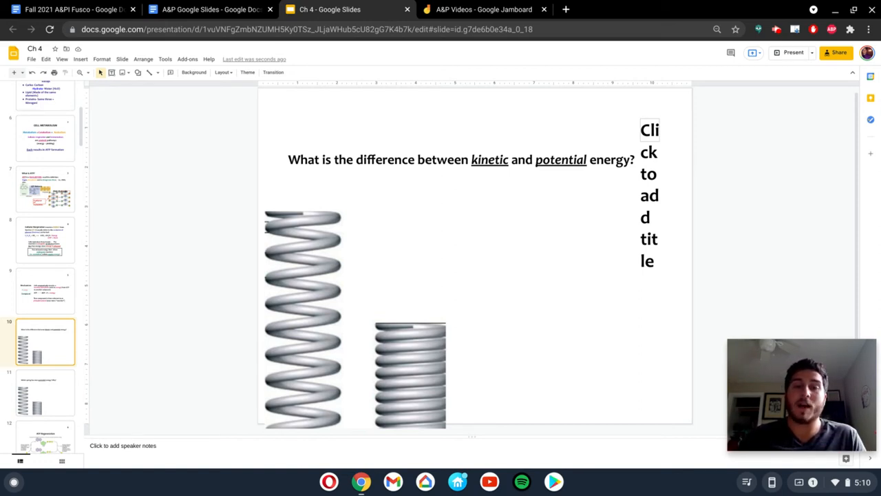
mouse_move(416, 351)
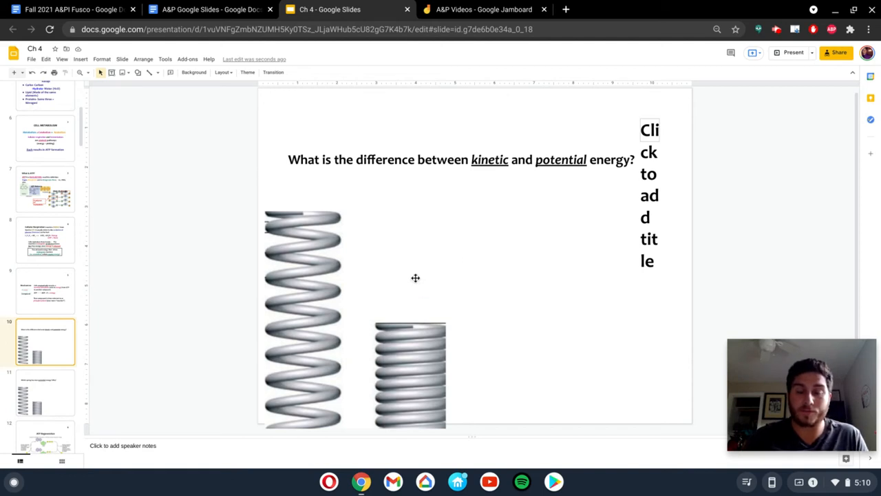
mouse_move(415, 290)
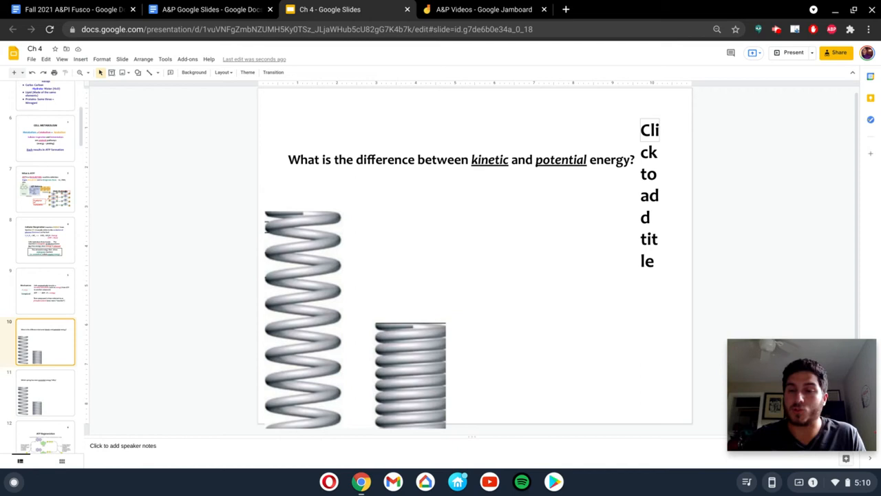
mouse_move(424, 339)
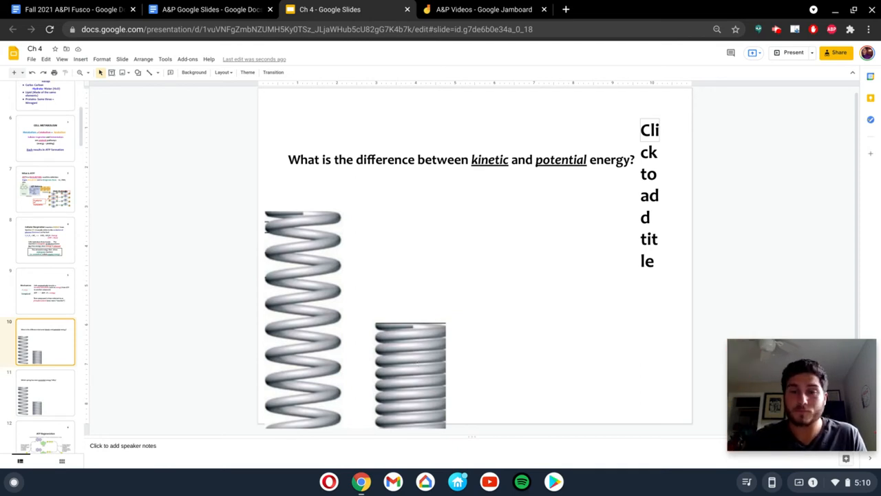
mouse_move(308, 218)
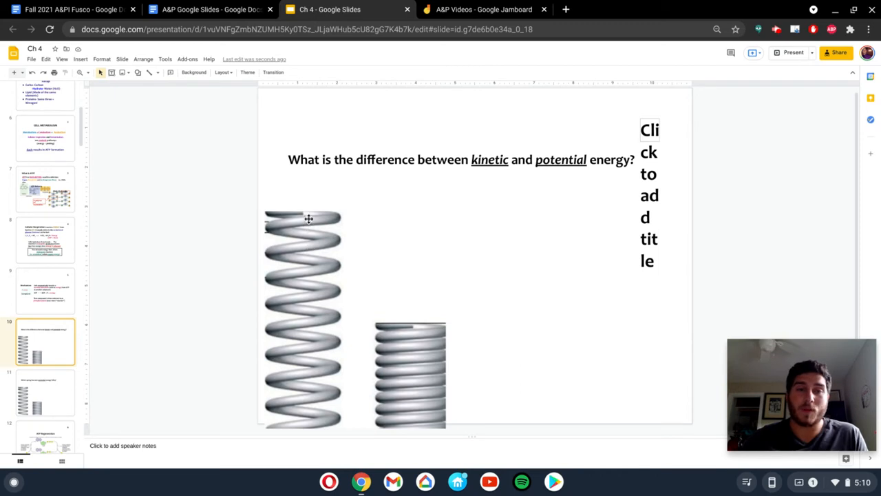
mouse_move(323, 222)
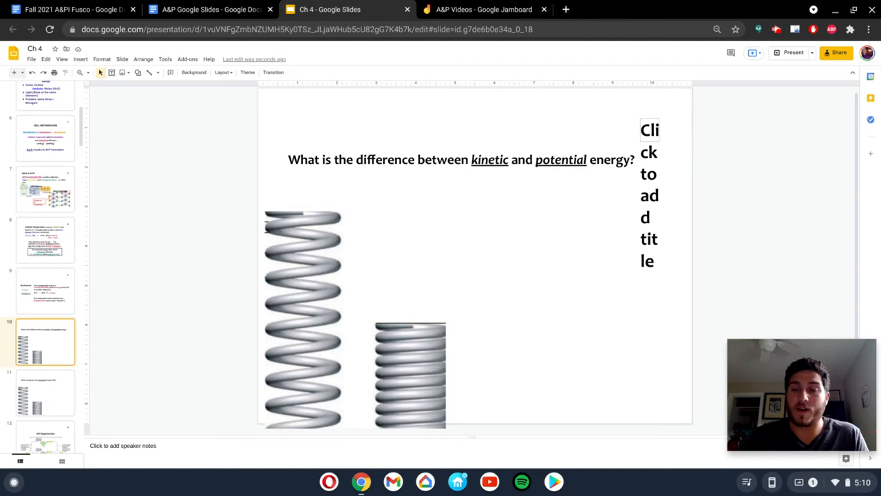
mouse_move(320, 217)
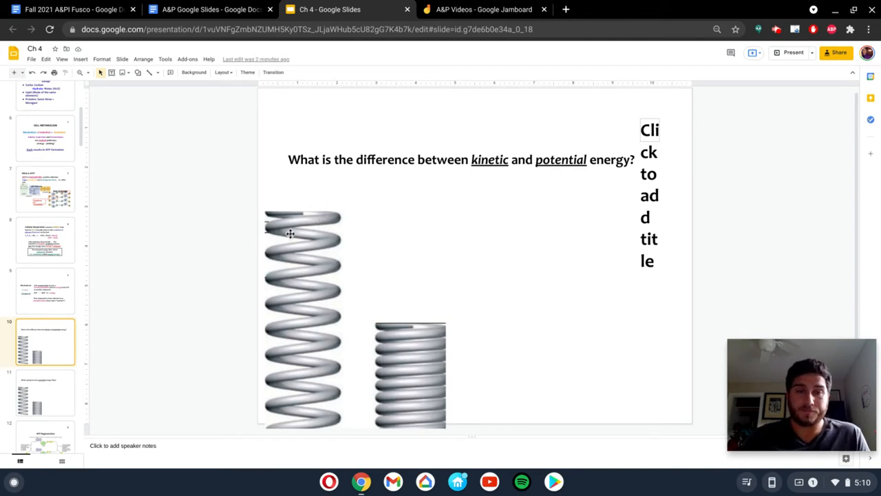
left_click(479, 8)
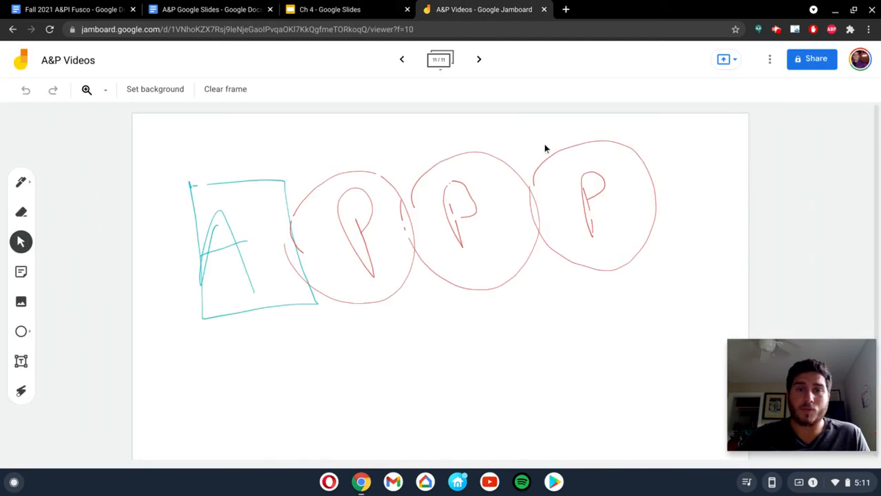
mouse_move(697, 116)
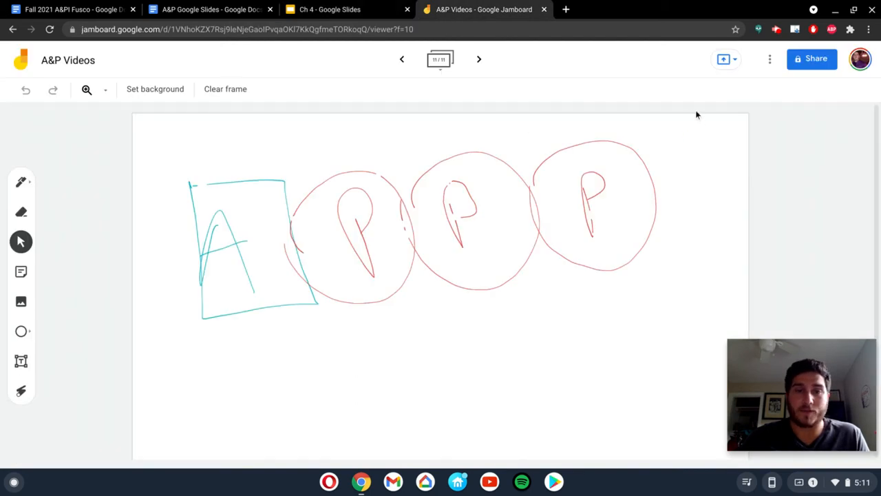
mouse_move(385, 292)
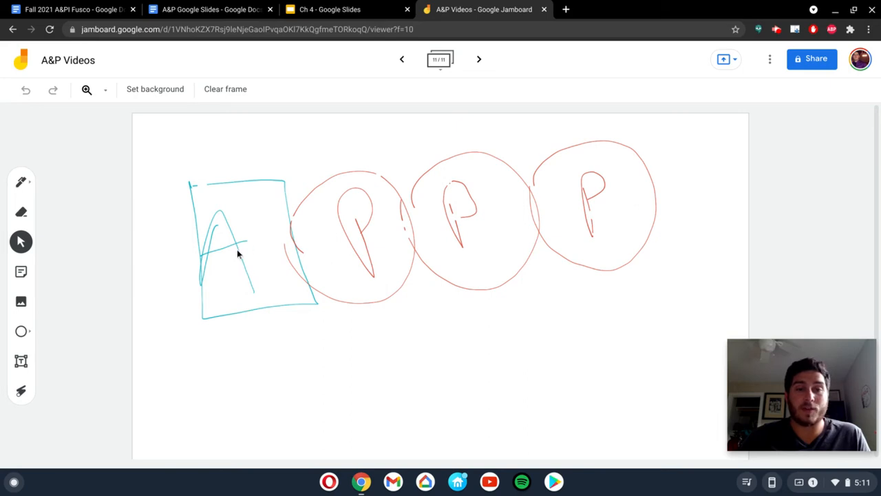
mouse_move(582, 242)
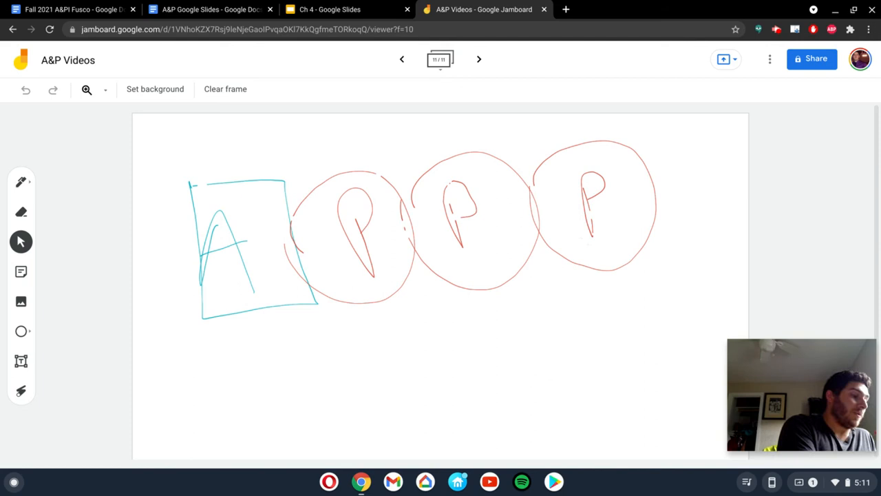
Handwrite the '3 Phosphates' label under the A-P-P-P sketch.
left_click_drag(365, 358, 396, 365)
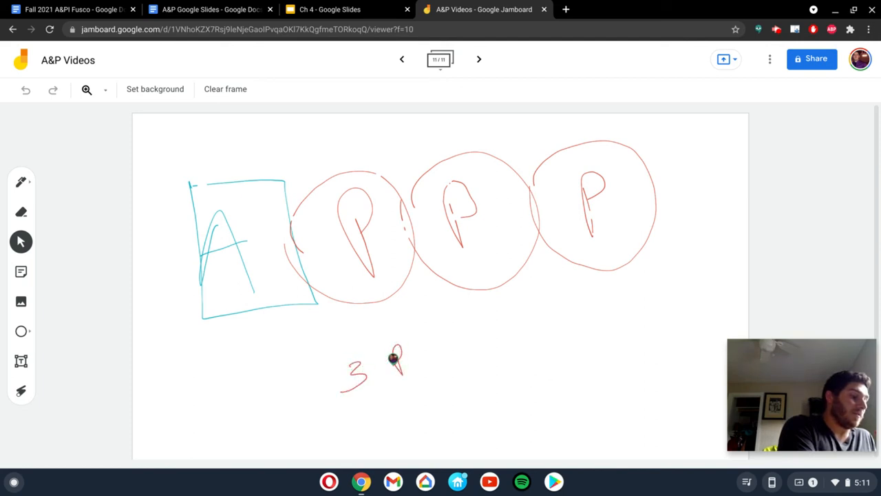
left_click_drag(393, 361, 443, 330)
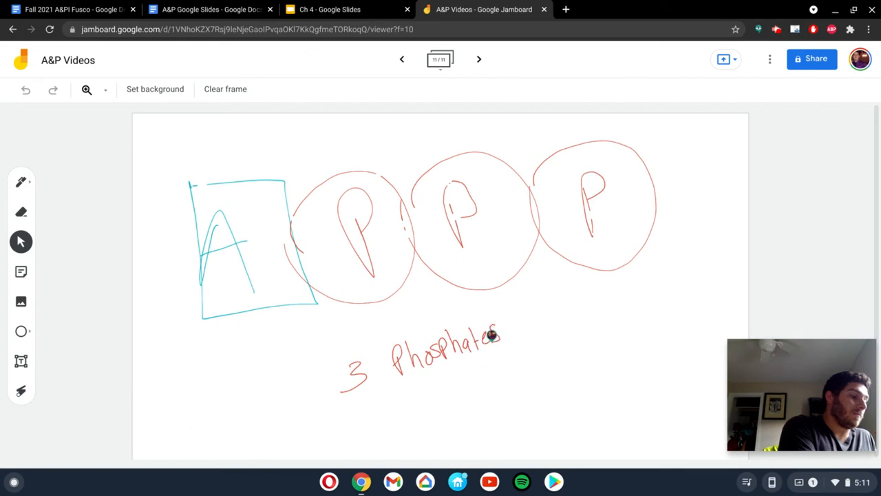
left_click_drag(344, 420, 521, 342)
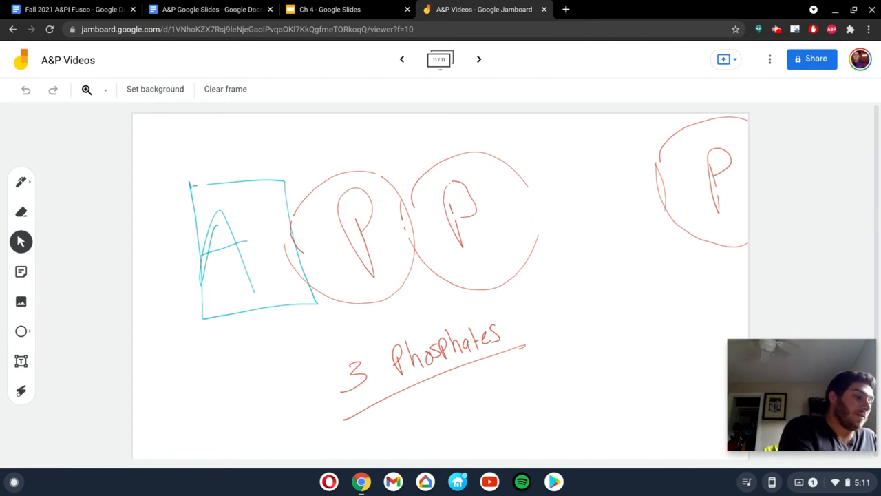
Draw wavy bond lines, an upward arrow and the word 'Energy' beside the detached phosphate.
left_click_drag(530, 158, 589, 136)
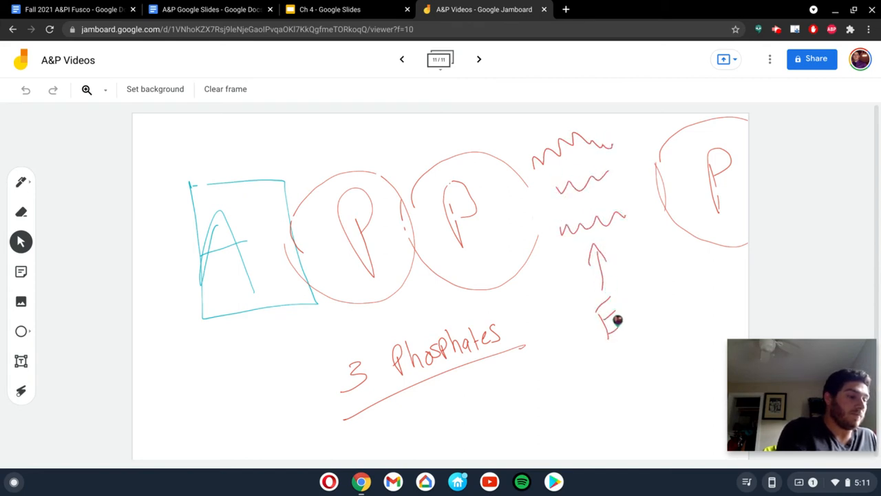
left_click_drag(606, 320, 672, 305)
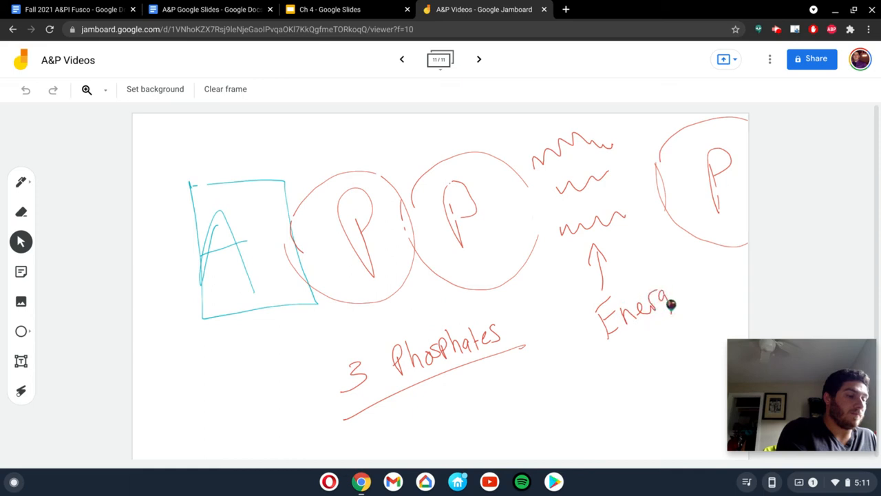
left_click_drag(661, 303, 685, 317)
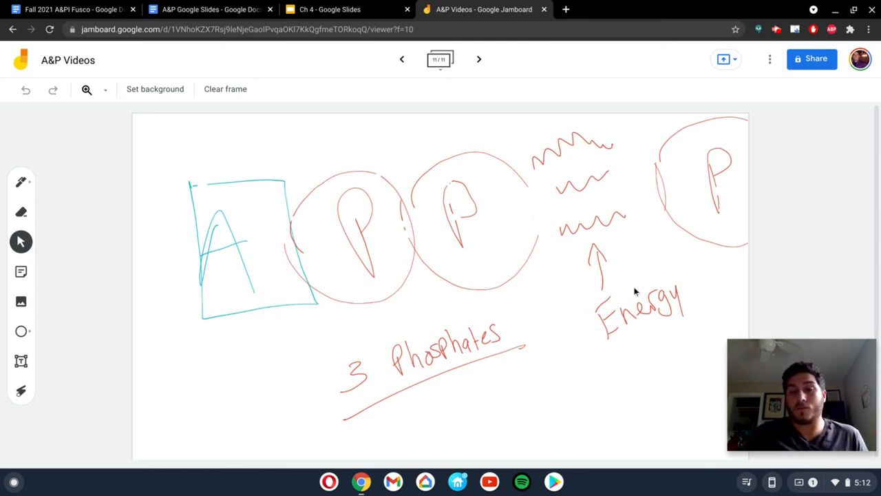
mouse_move(664, 269)
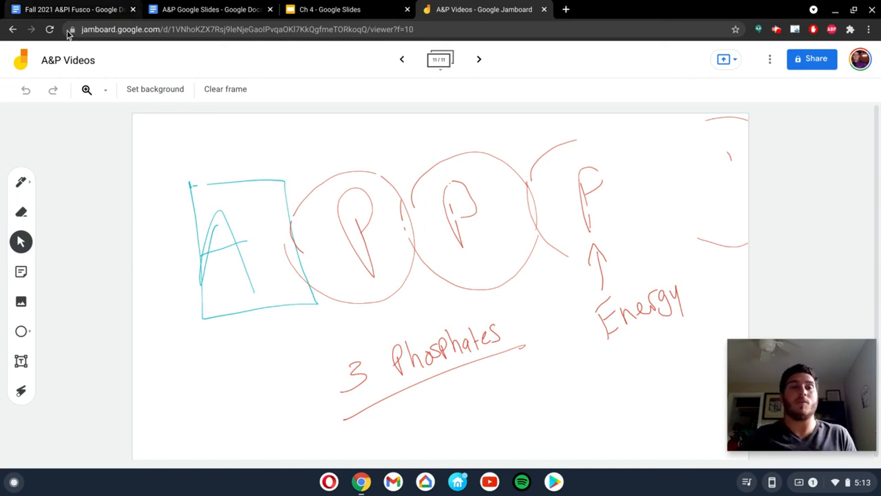
Return to the Ch 4 Google Slides deck on the ATP Regeneration slide.
left_click(327, 10)
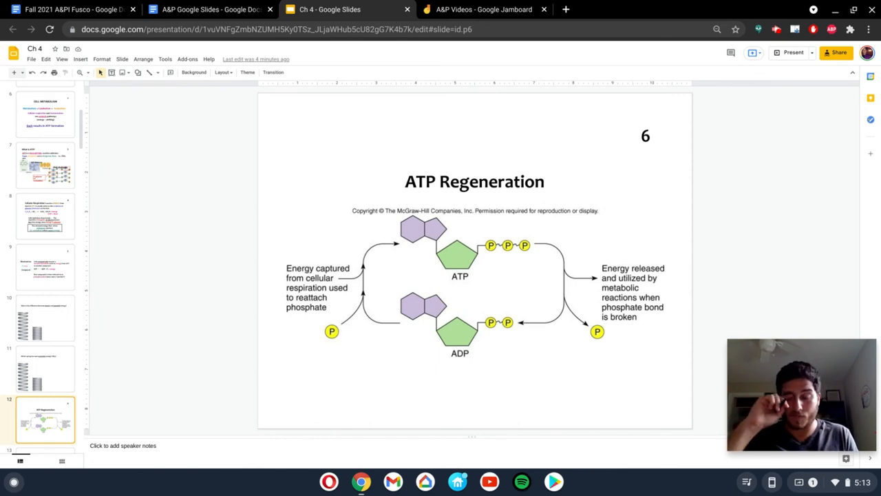
mouse_move(530, 275)
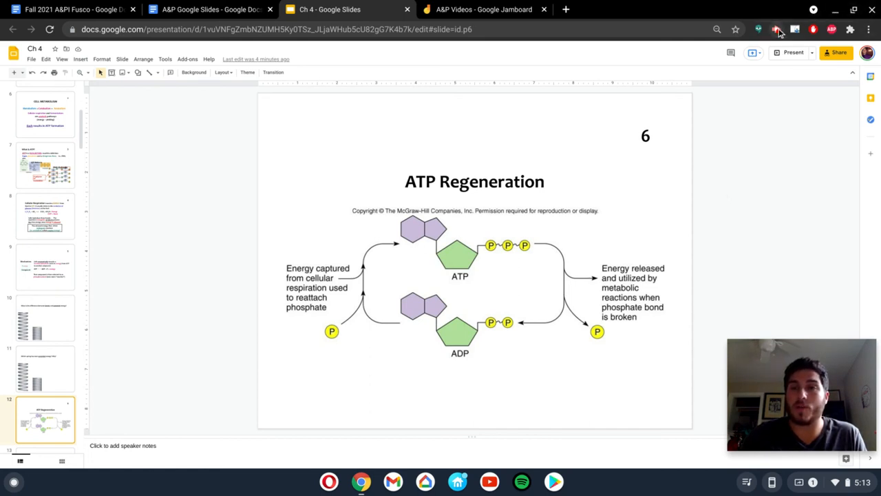
mouse_move(782, 30)
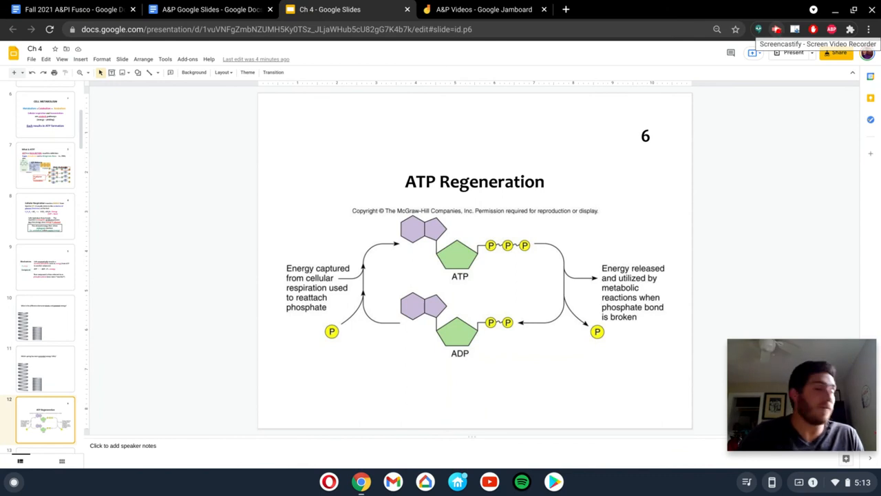
left_click(782, 28)
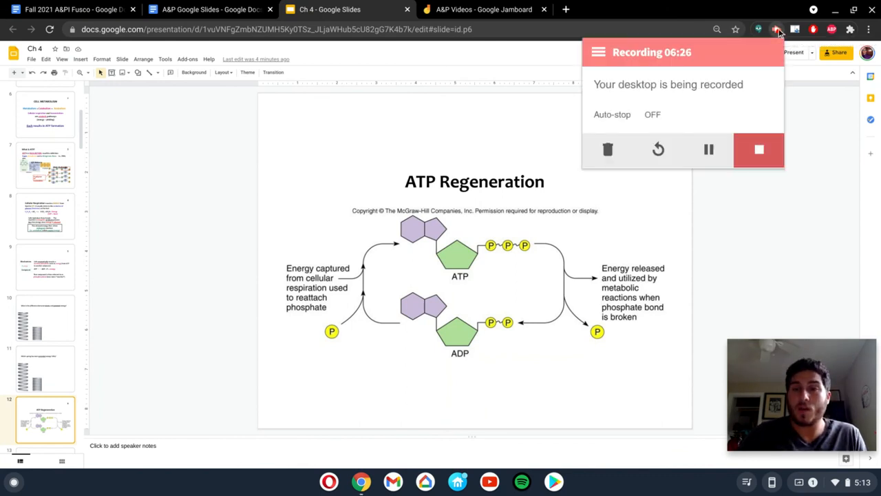
mouse_move(791, 72)
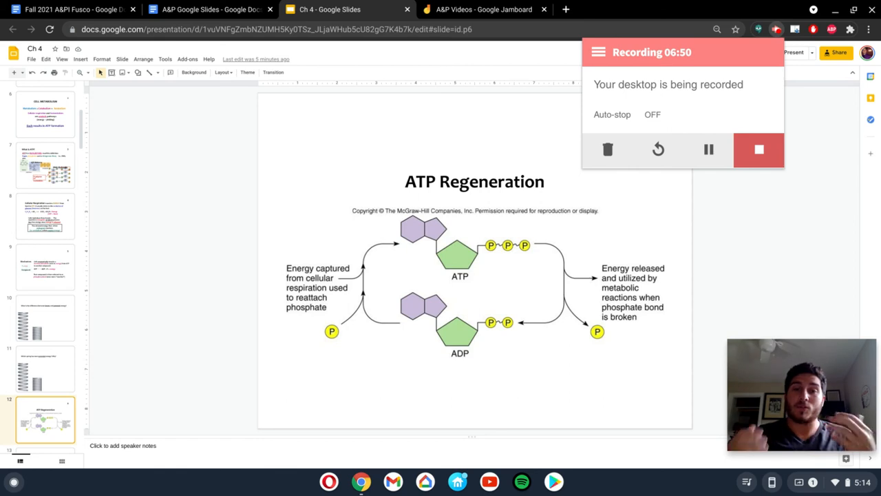
mouse_move(540, 281)
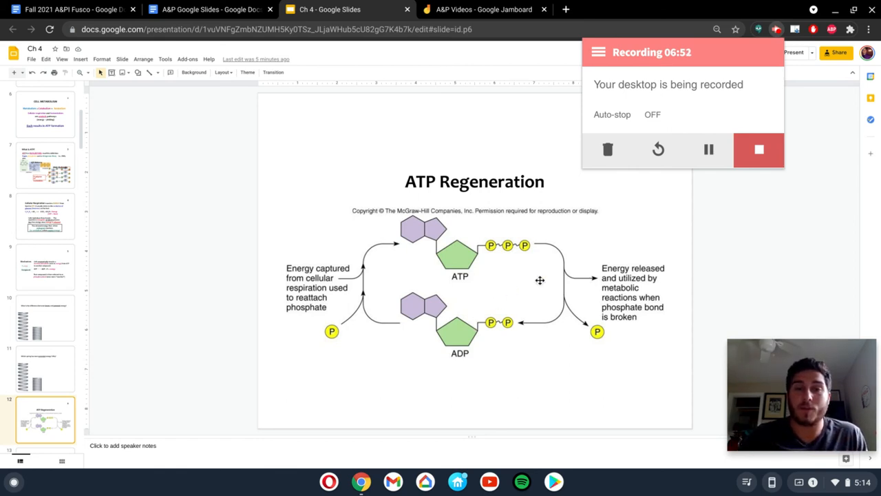